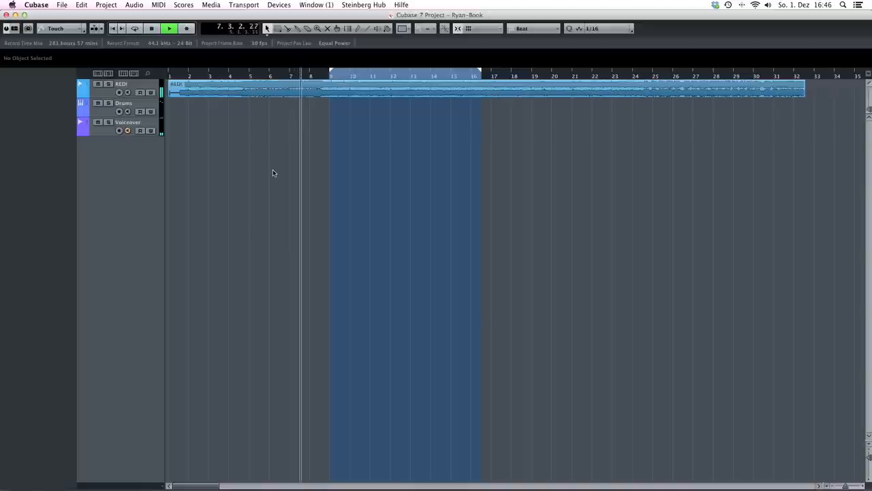
# - Stop the guitar playback, draw a Drums part over bars 9–16, and open it in the Drum Editor
pyautogui.click(169, 28)
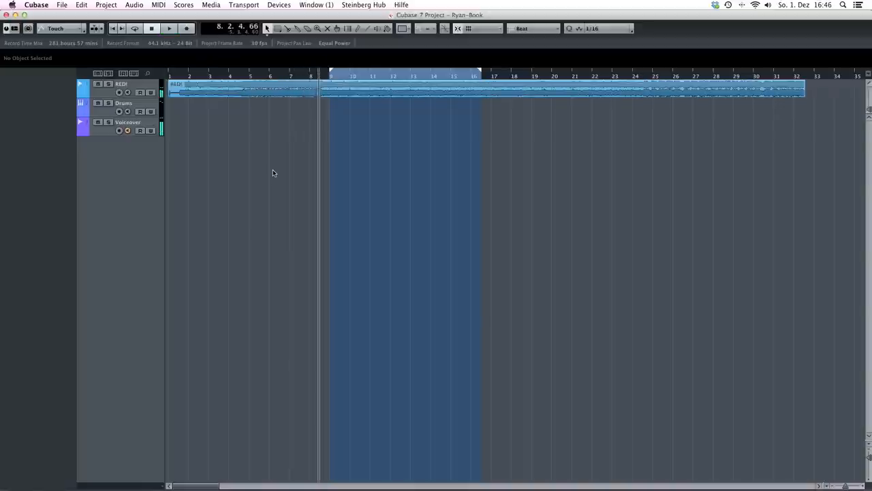
pyautogui.moveTo(424, 157)
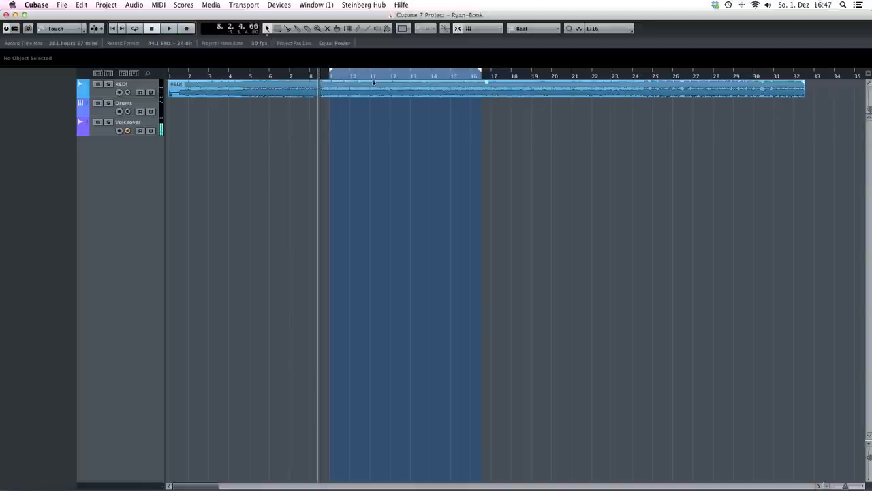
pyautogui.click(330, 76)
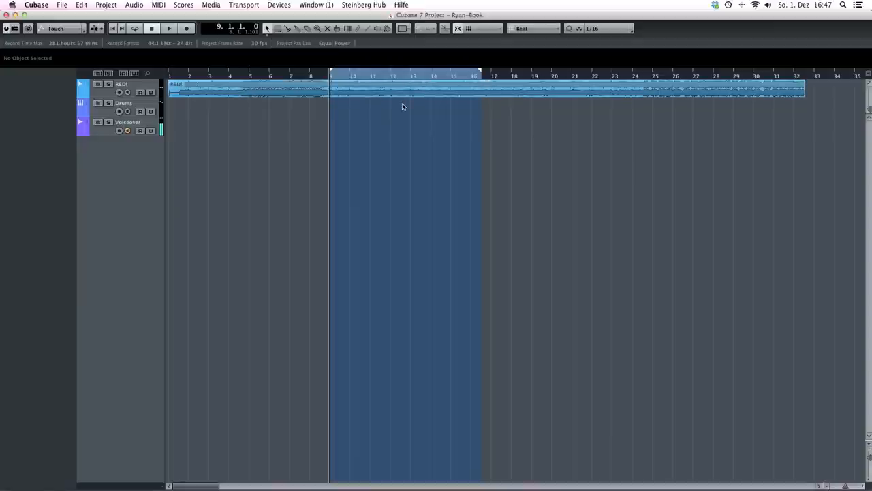
pyautogui.moveTo(366, 121)
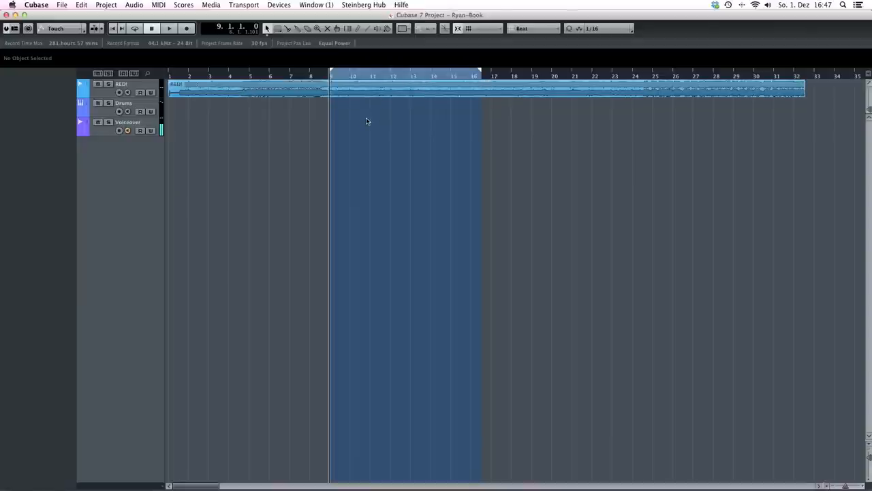
pyautogui.click(169, 28)
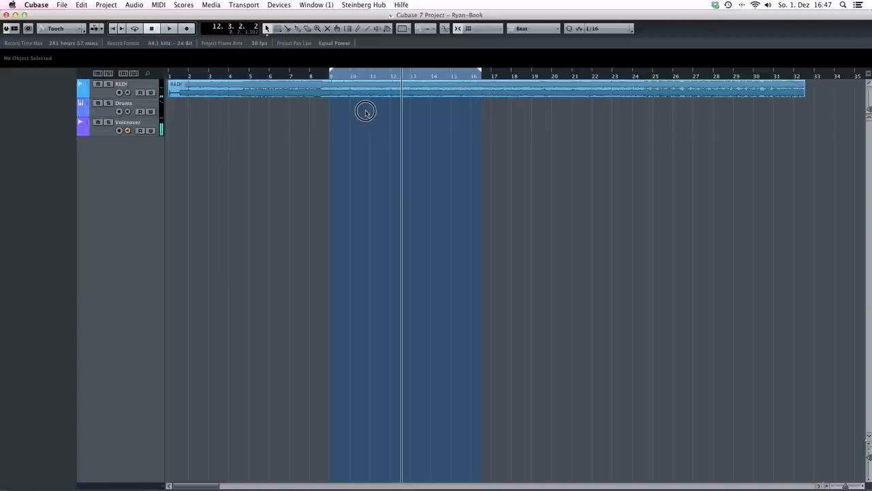
pyautogui.click(366, 112)
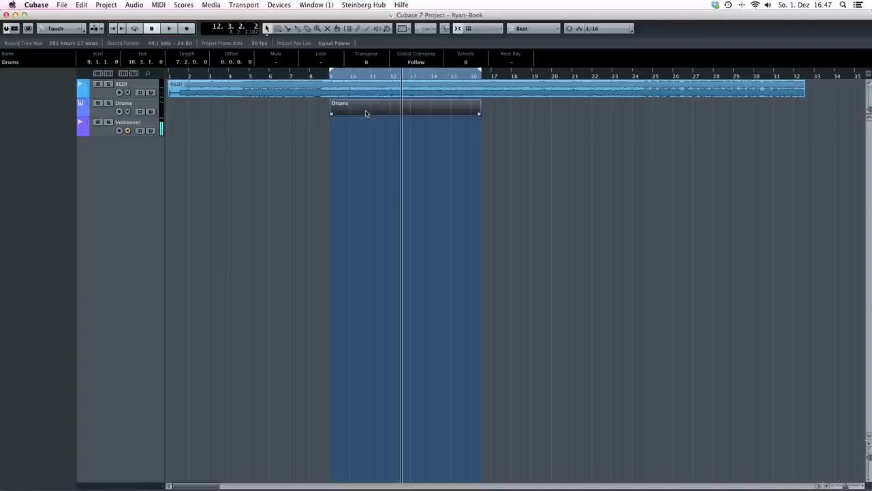
pyautogui.doubleClick(405, 108)
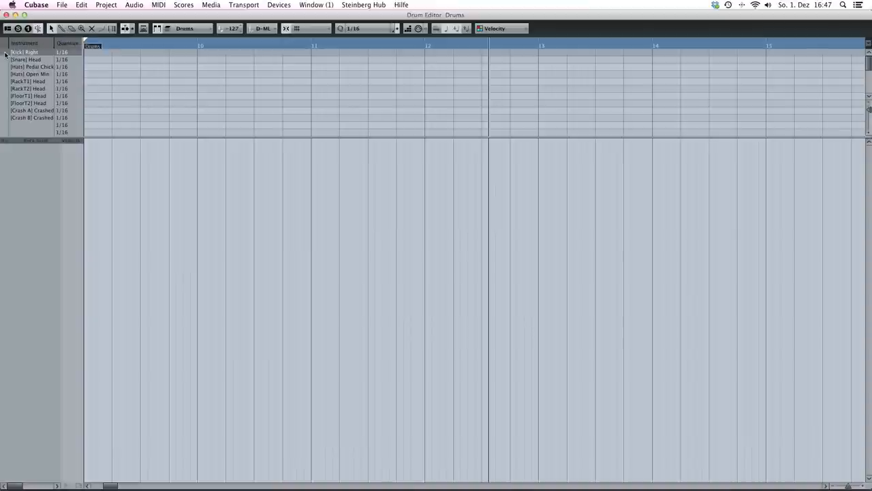
pyautogui.moveTo(5, 65)
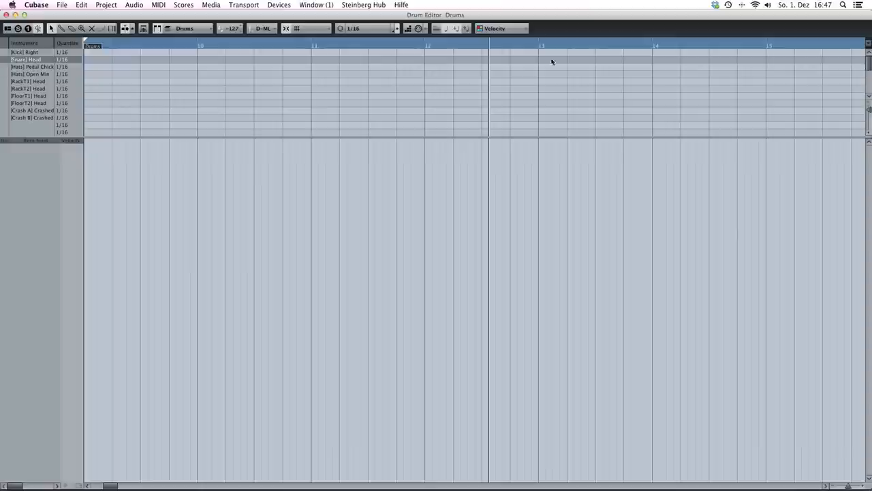
pyautogui.moveTo(375, 32)
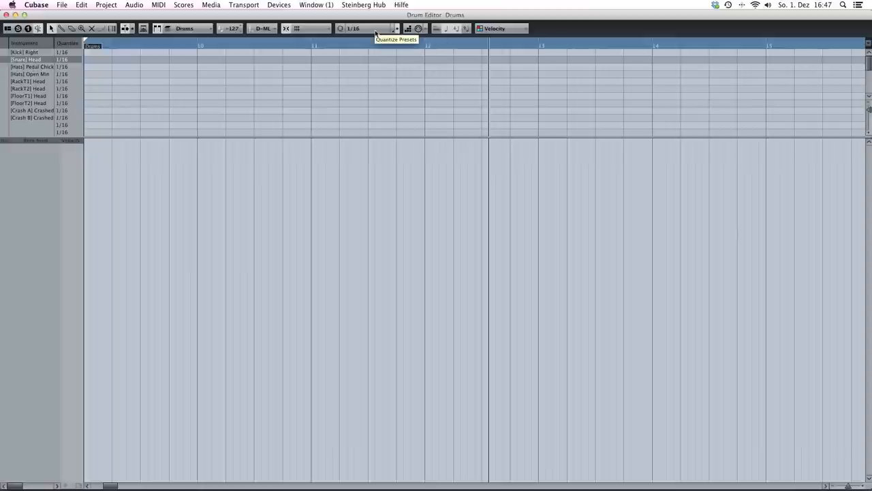
# - Set the Drum Editor quantize grid to 1/4 notes
pyautogui.click(368, 28)
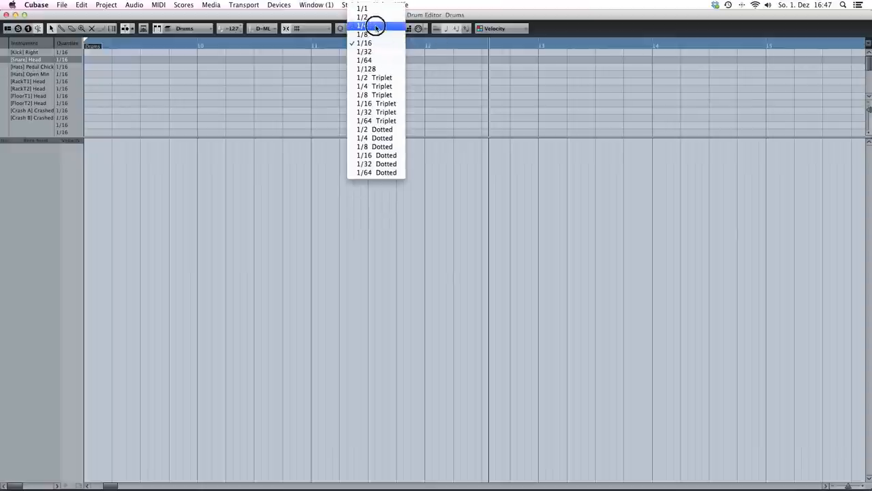
pyautogui.click(362, 17)
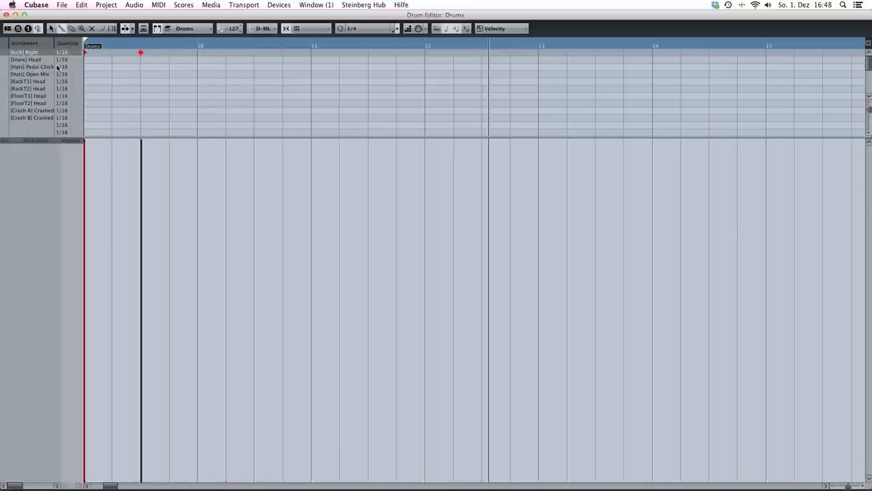
# - Add a snare hit on beat 2 of bar 9 and another drum hit
pyautogui.click(112, 59)
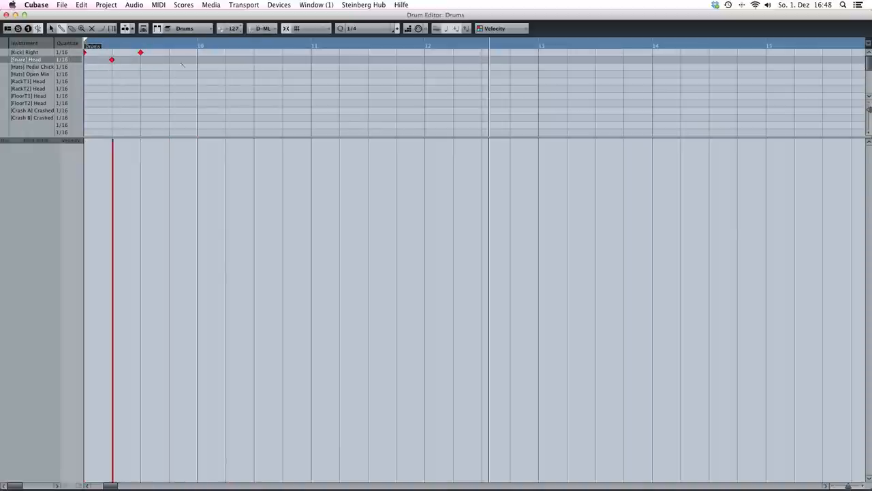
pyautogui.click(169, 59)
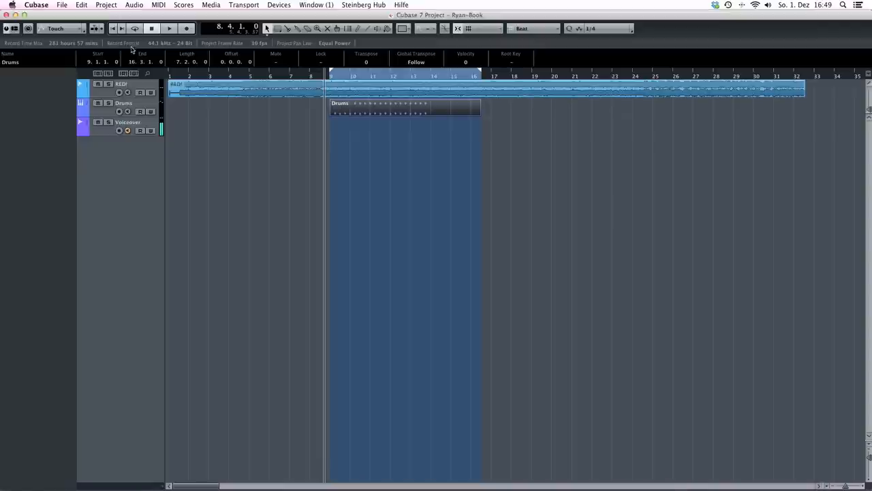
pyautogui.click(169, 28)
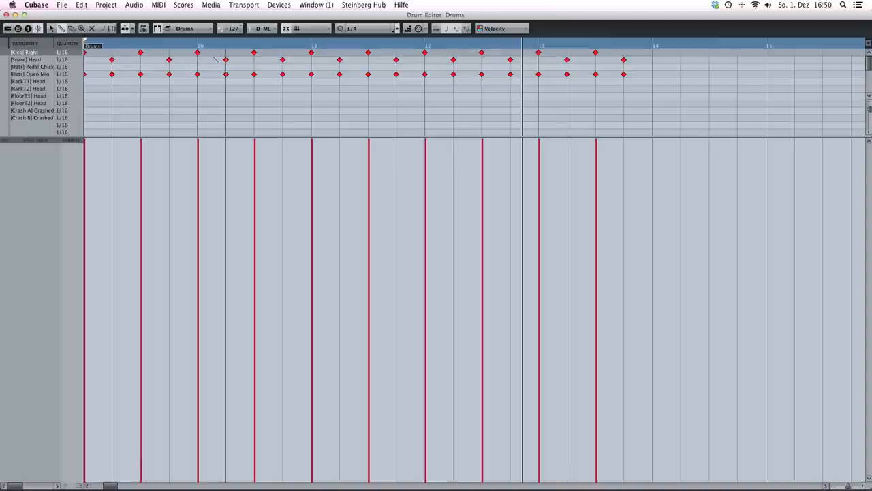
# - Switch the Drum Editor quantize grid to 1/8 notes
pyautogui.click(368, 28)
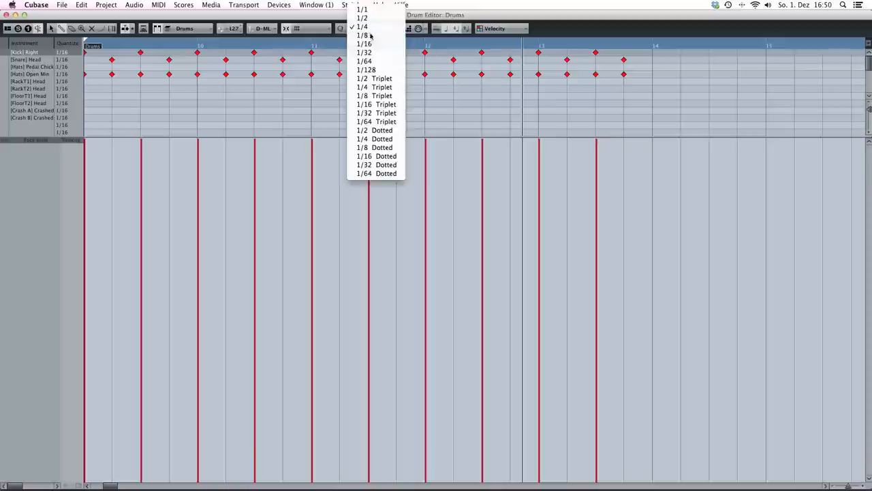
pyautogui.click(364, 35)
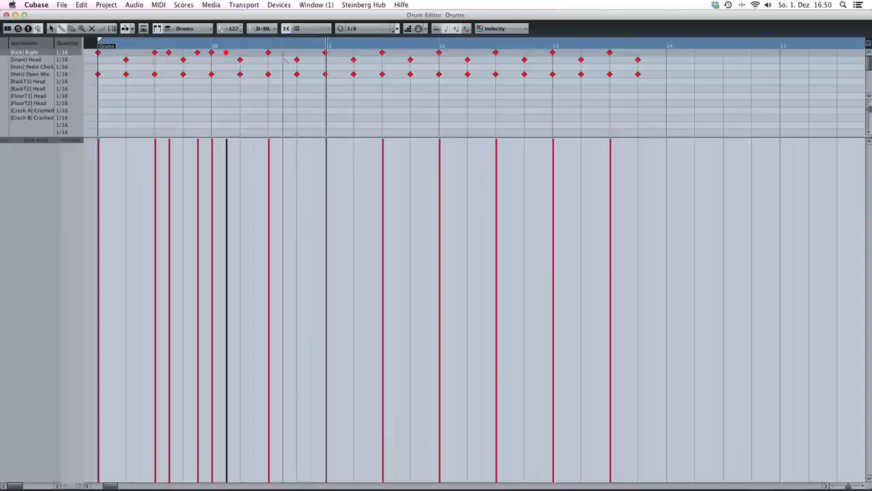
# - Switch the Drum Editor quantize grid to 1/16 notes
pyautogui.click(368, 28)
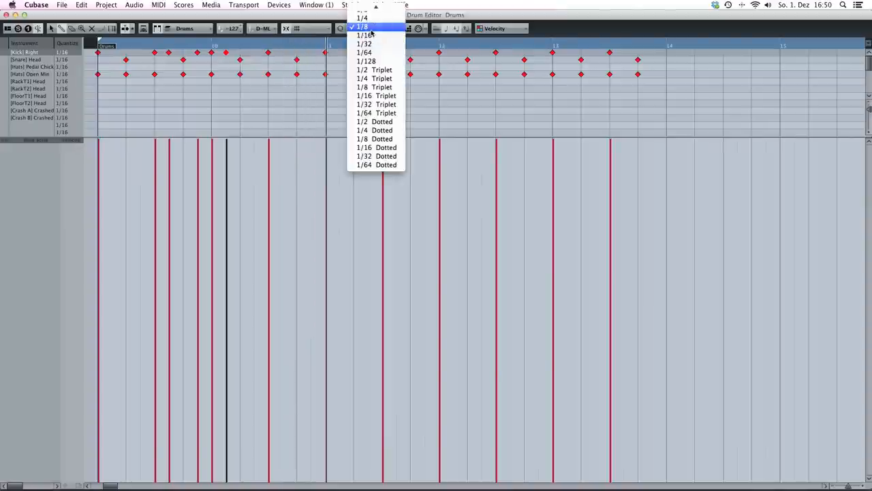
pyautogui.click(365, 35)
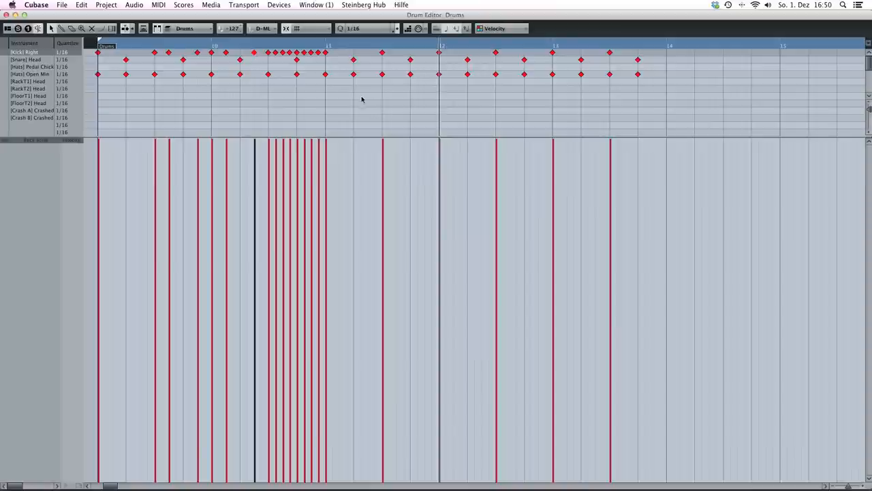
pyautogui.moveTo(232, 78)
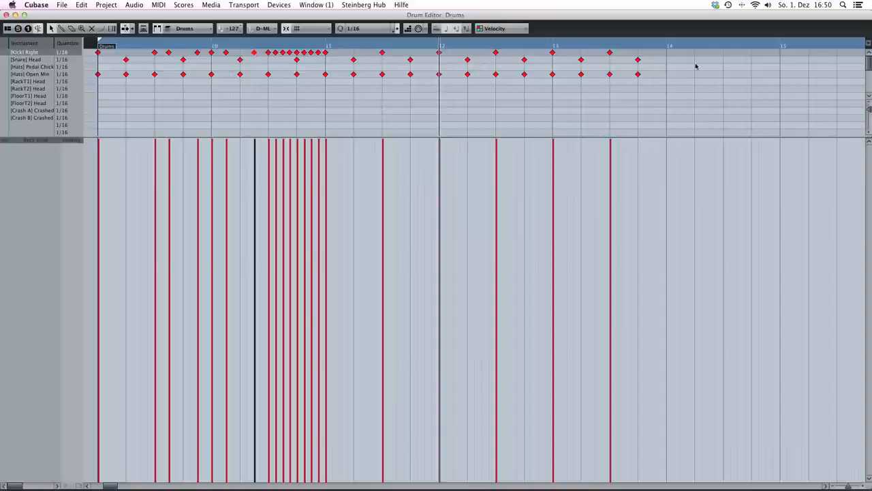
# - Paint a run of kick hits across the later bars with the Drumstick tool
pyautogui.moveTo(330, 51); pyautogui.dragTo(674, 96)
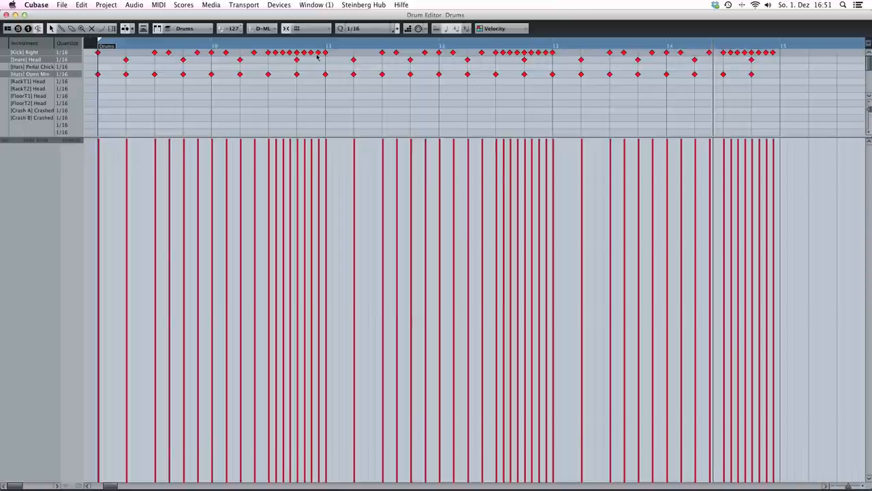
pyautogui.moveTo(341, 110)
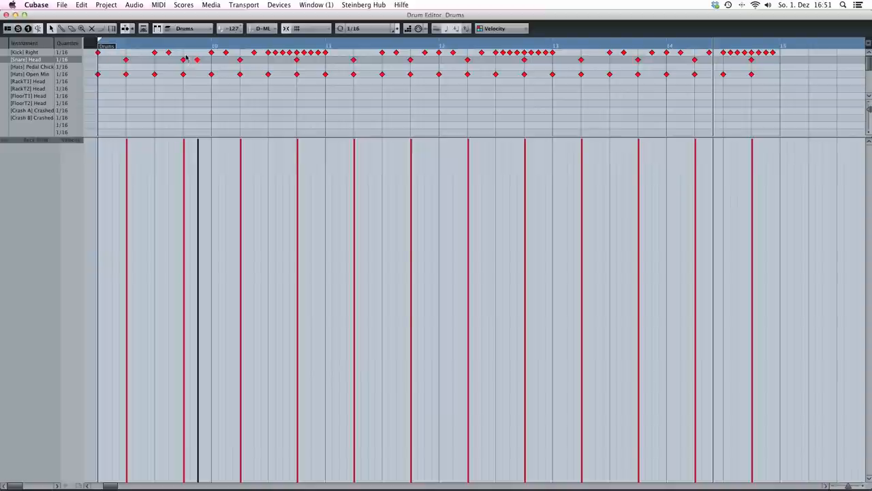
pyautogui.moveTo(196, 62)
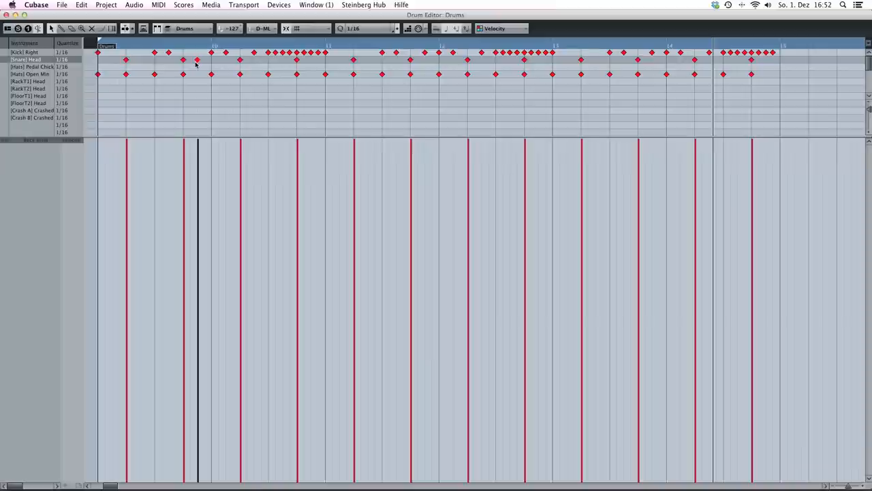
# - Delete the extra snare hit in bar 9
pyautogui.click(197, 60)
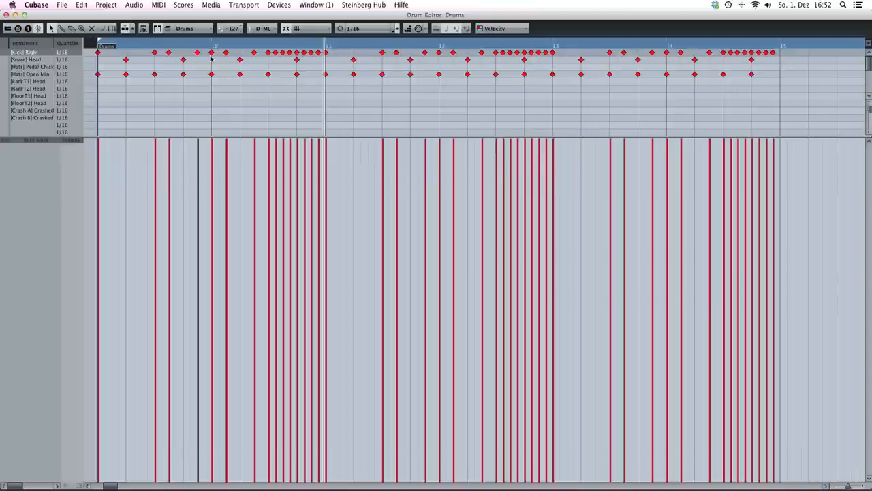
pyautogui.moveTo(91, 46)
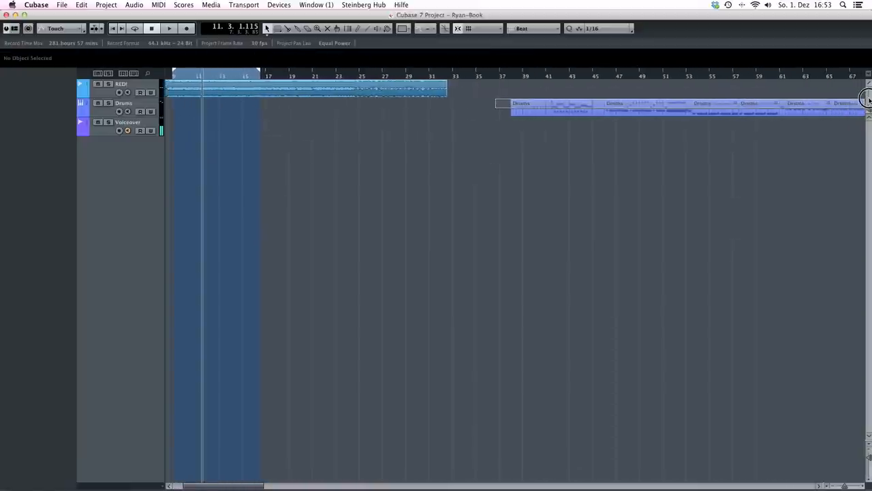
# - Select the Drums parts and drag them left so they start at bar 1
pyautogui.click(511, 106)
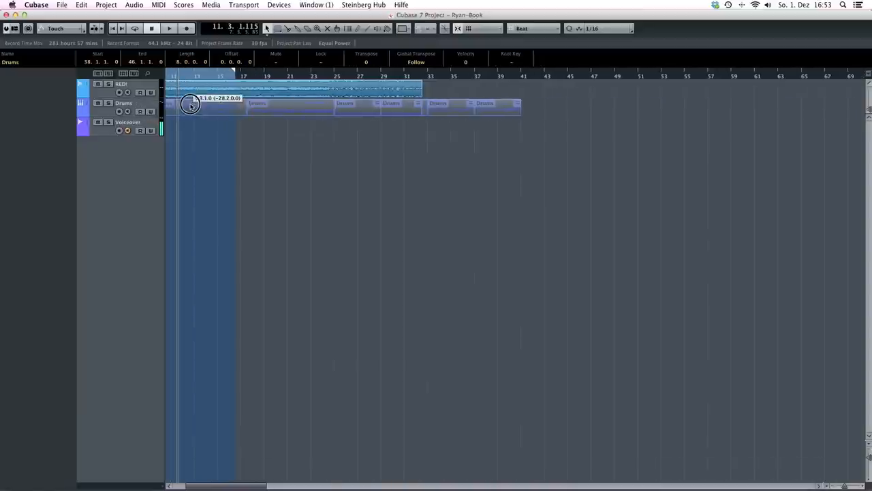
pyautogui.moveTo(192, 105); pyautogui.dragTo(179, 104)
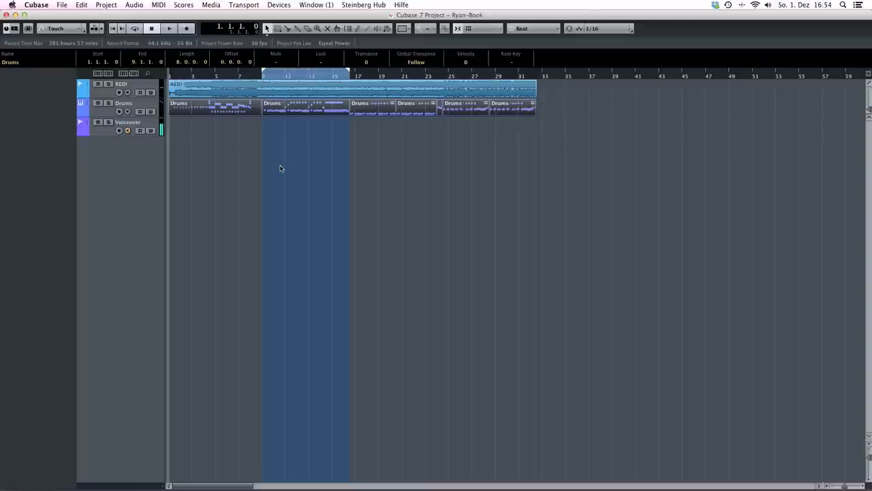
pyautogui.moveTo(284, 169)
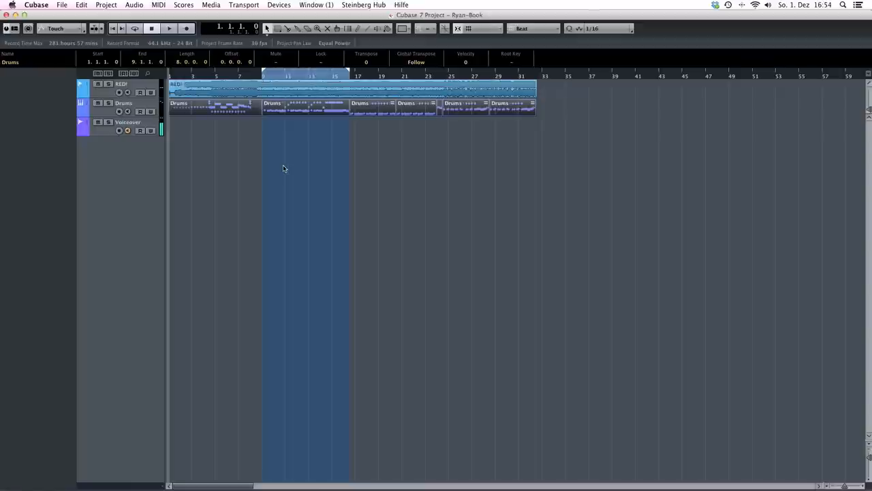